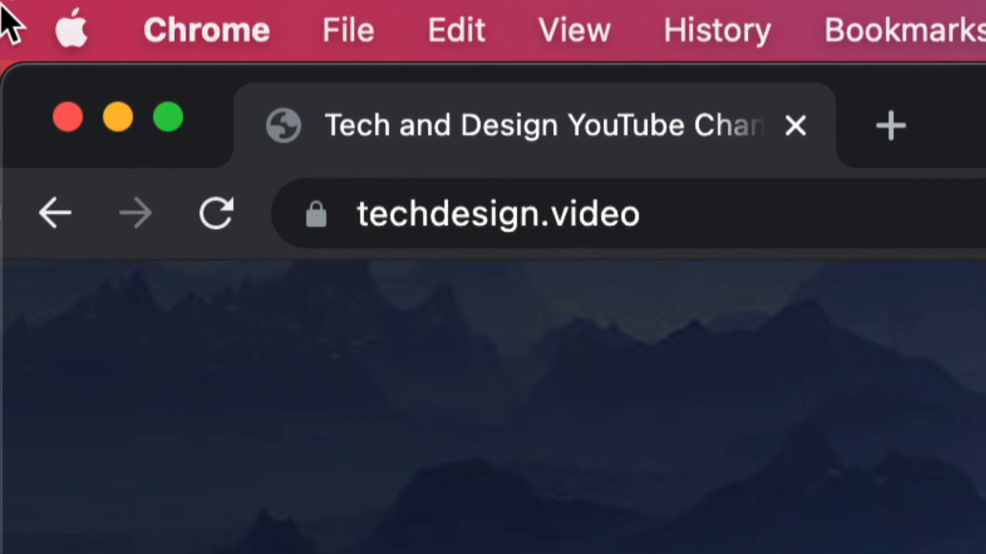
Step: Show the Apple menu with its System Preferences and App Store update badges
left_click(69, 29)
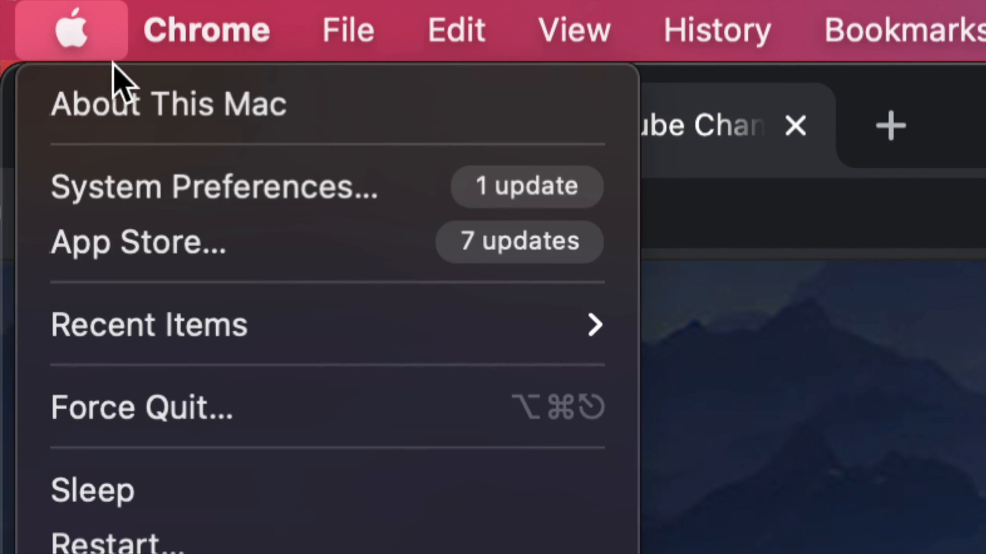
mouse_move(138, 242)
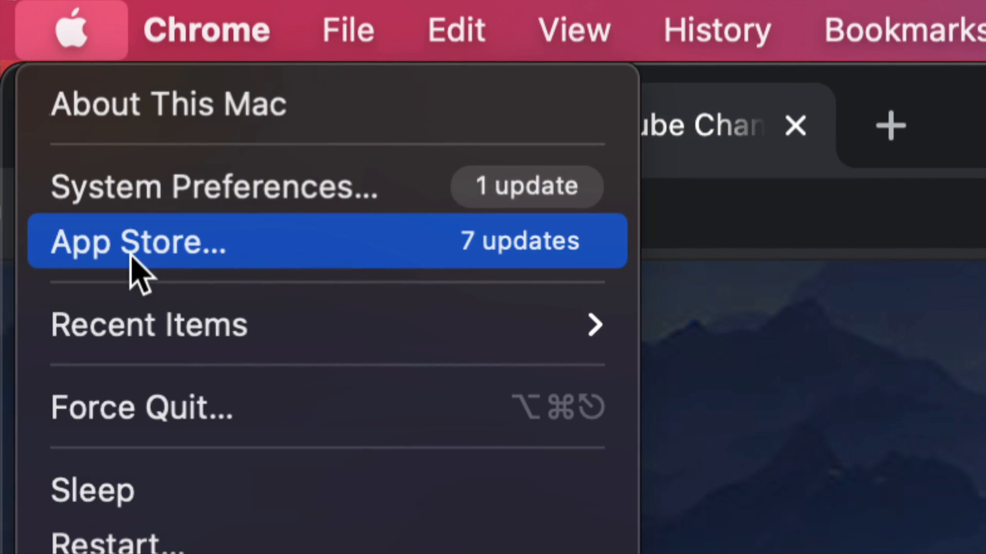
mouse_move(251, 186)
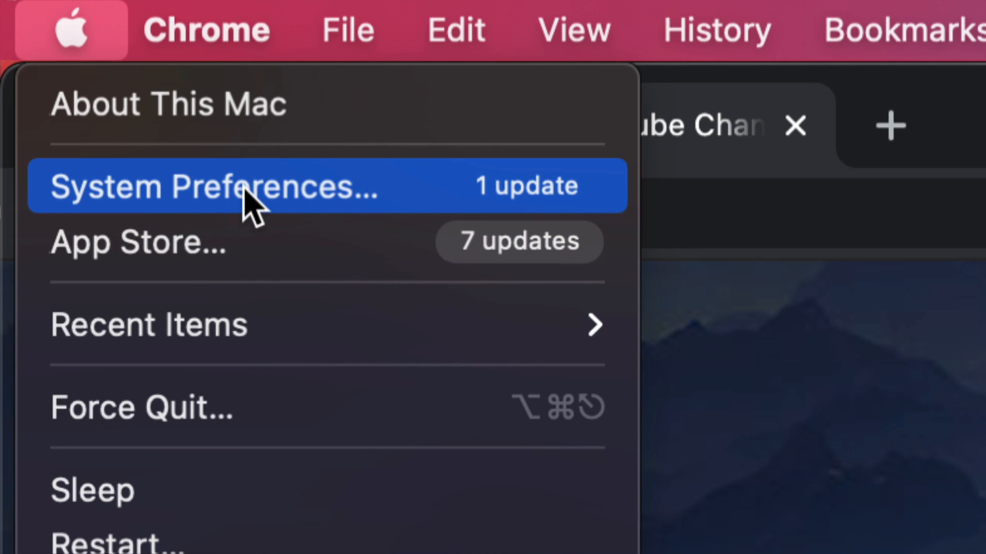
mouse_move(534, 242)
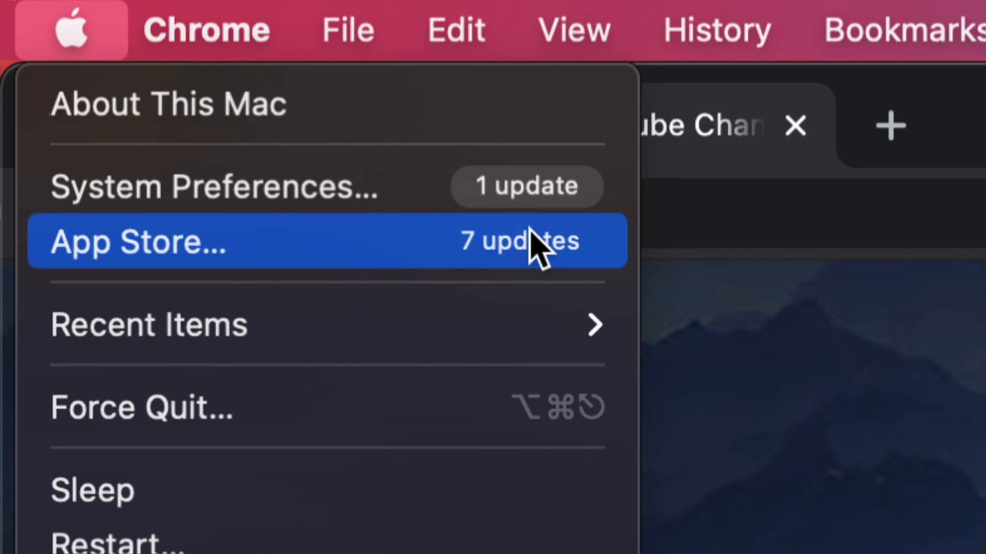
mouse_move(220, 270)
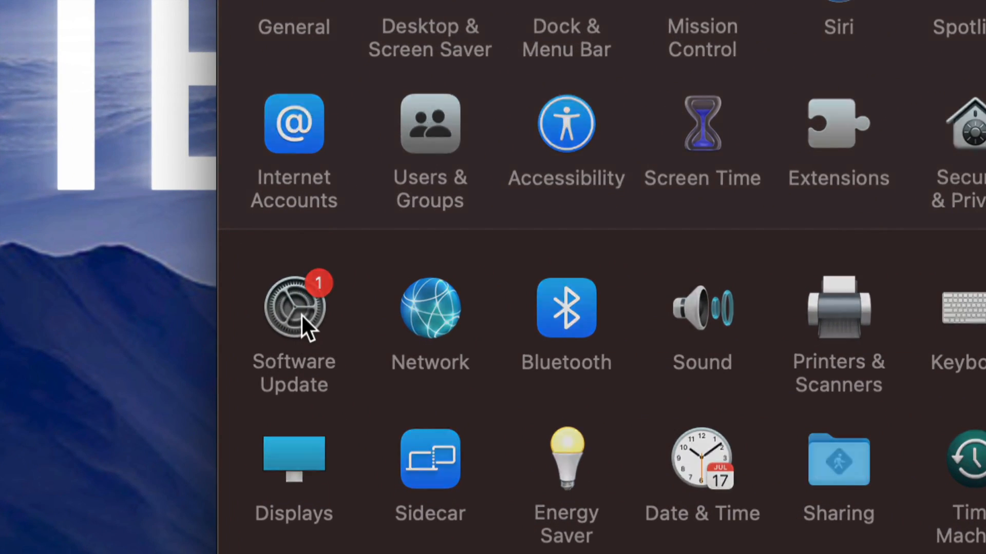
Step: Go to the Software Update pane reporting Safari 15.0 is available
left_click(292, 308)
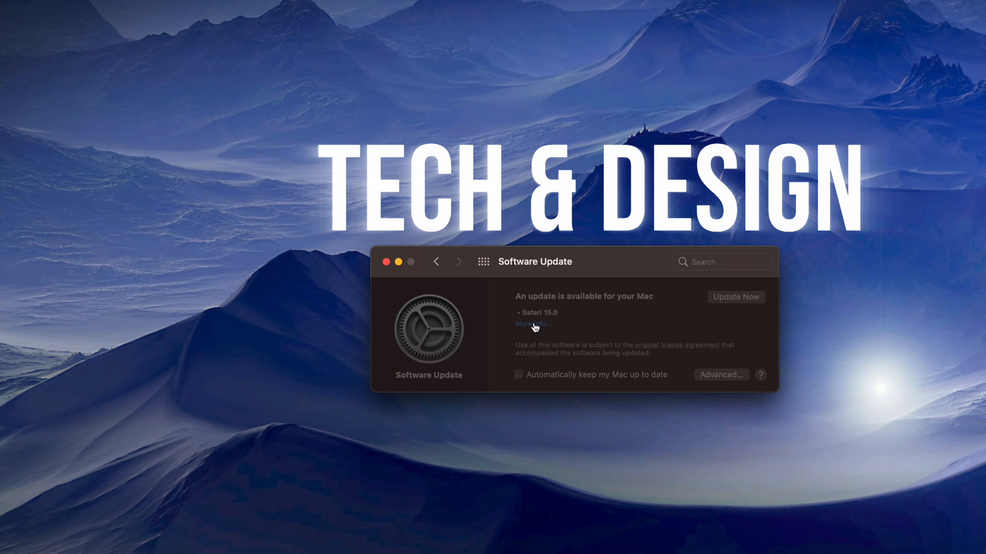
Step: Review the Safari 15.0 update notes (121.9 MB) via More Info and choose Install Now
left_click(533, 324)
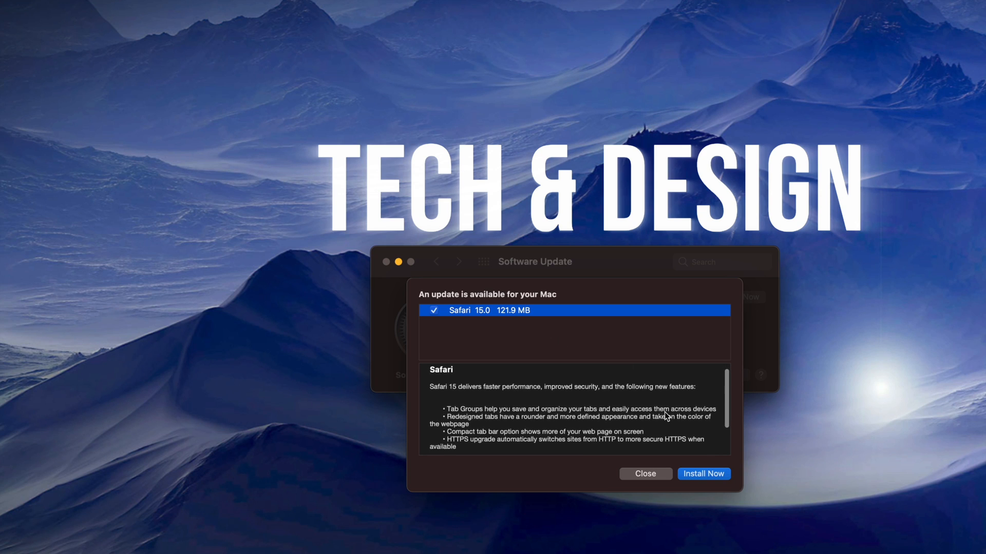
scroll("down", 3)
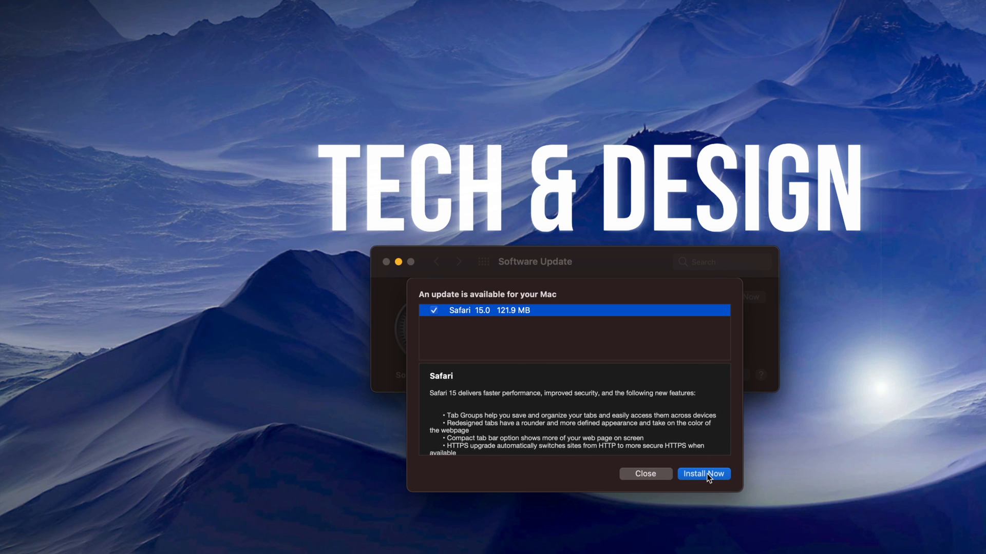
left_click(645, 475)
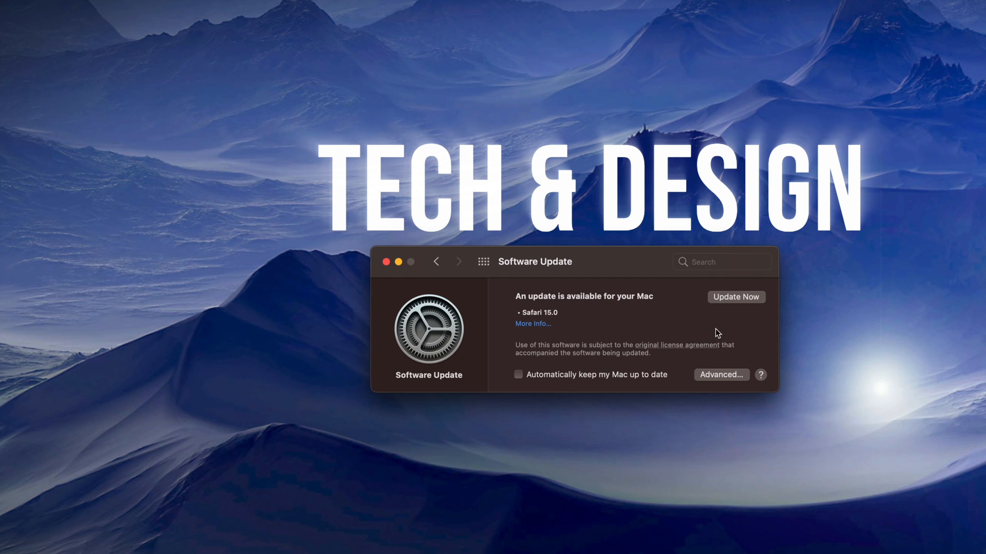
mouse_move(752, 287)
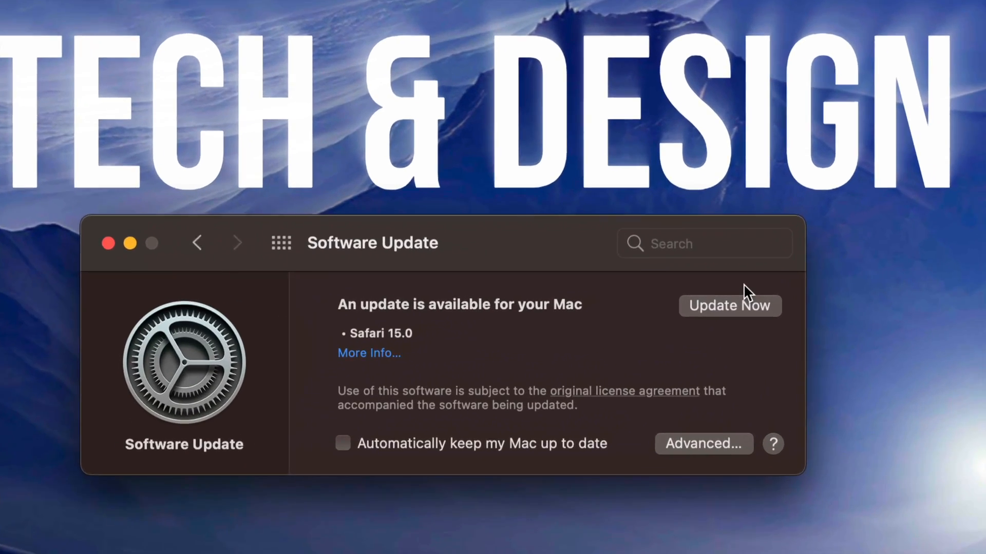
Step: Run Update Now for Safari until the Mac reports it is up to date on Big Sur 11.6
left_click(729, 306)
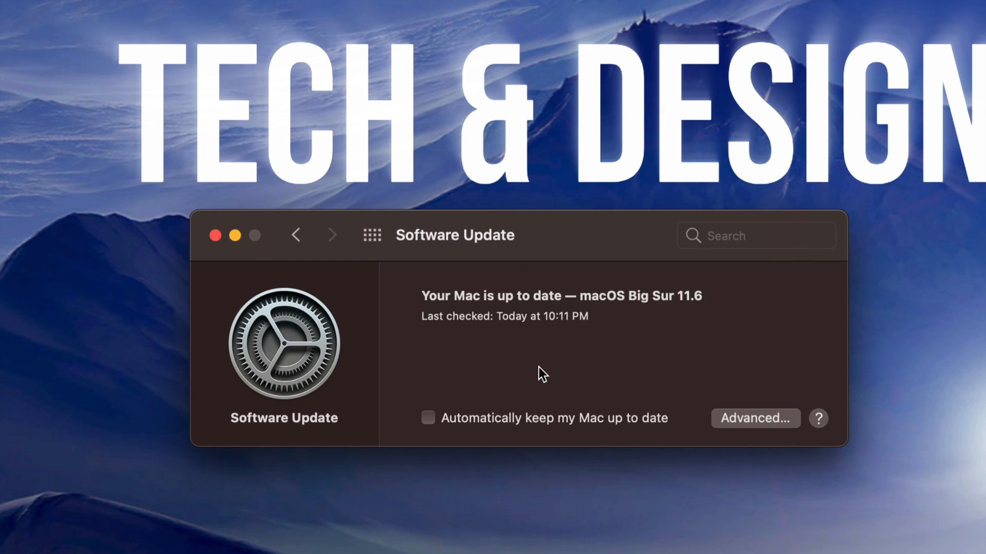
mouse_move(215, 237)
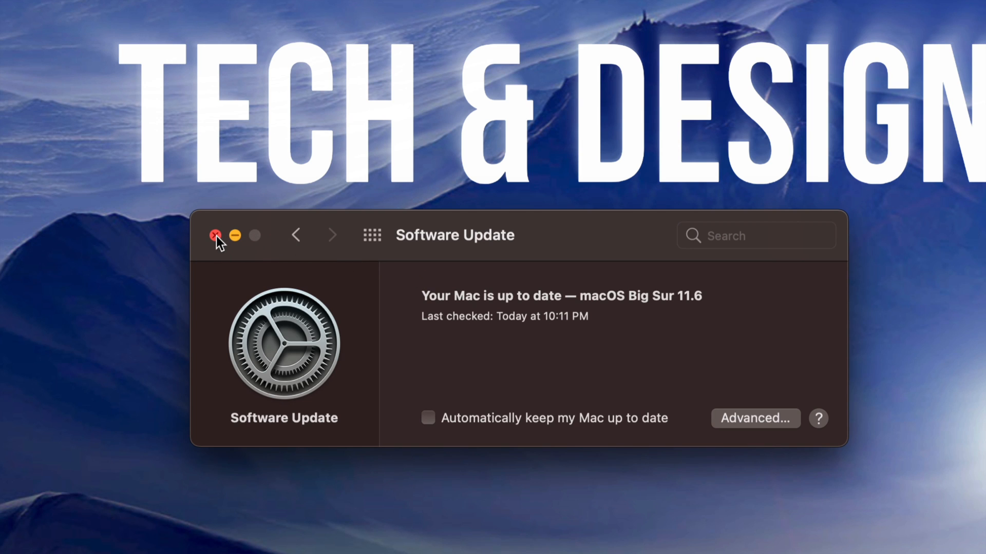
Step: Close the Software Update window, returning to the Tech & Design site in Chrome
left_click(216, 236)
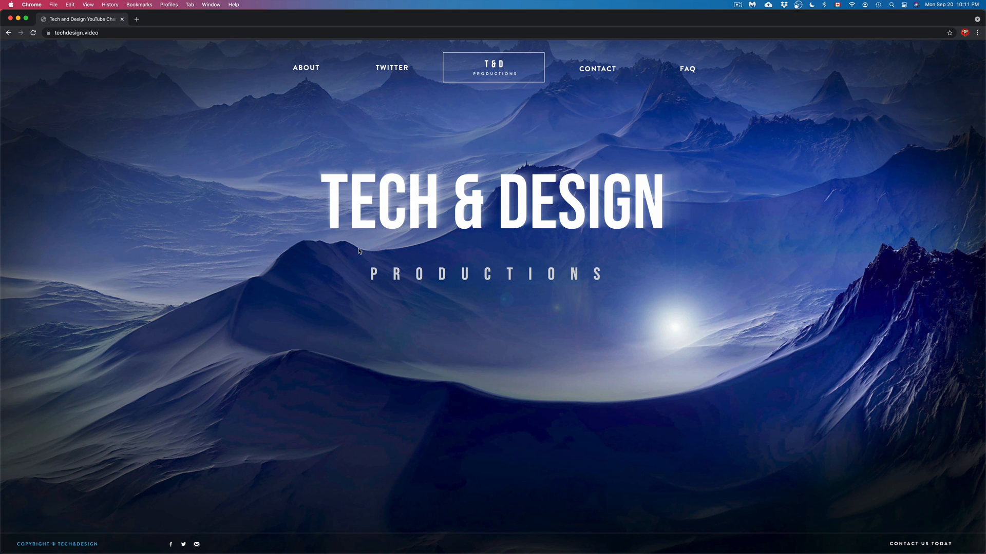
mouse_move(587, 547)
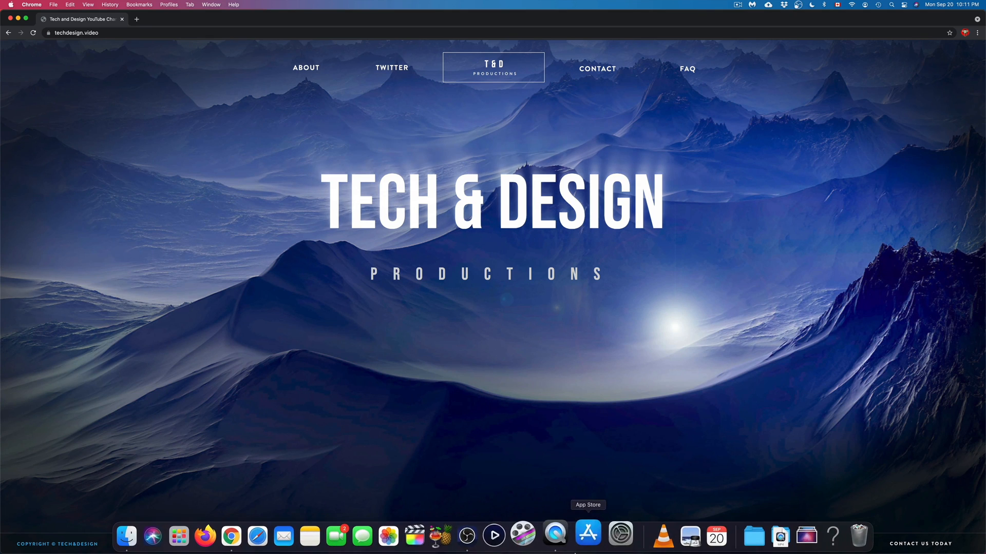
mouse_move(271, 536)
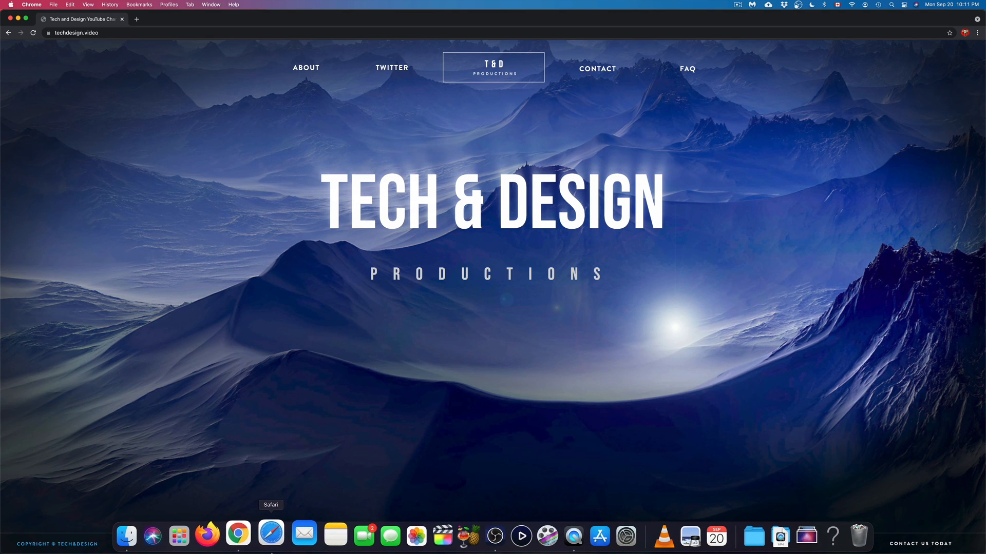